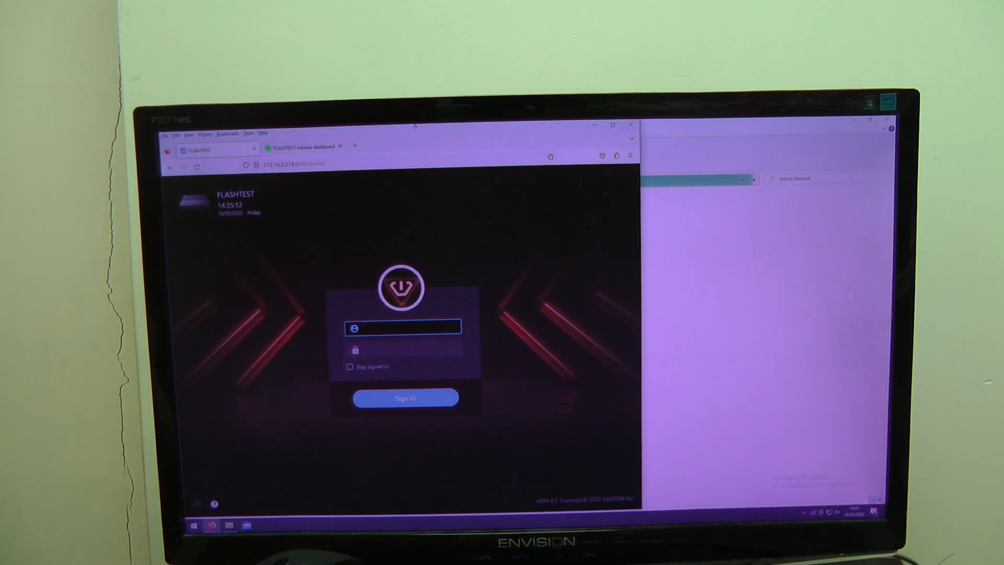
- Sign in to ADM with the admin username and password to reach the NAS desktop
{"action": "type", "text": "admin"}
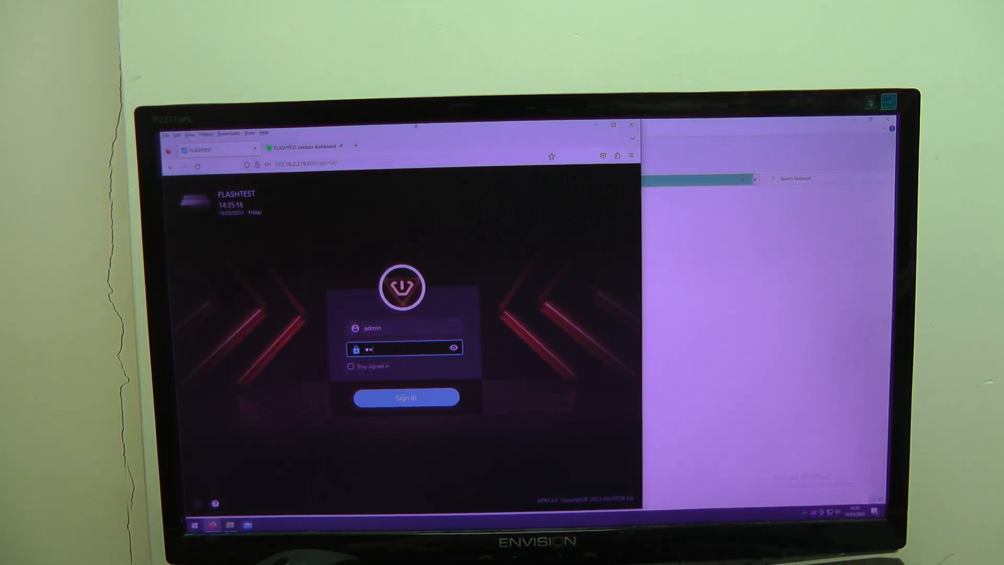
{"action": "type", "text": "password"}
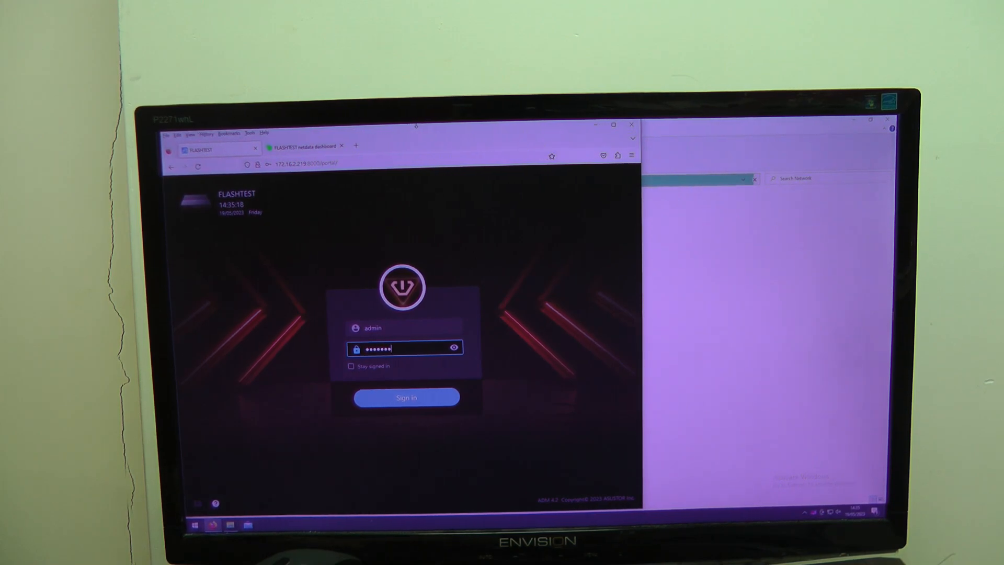
{"action": "left_click", "coordinate": [406, 398]}
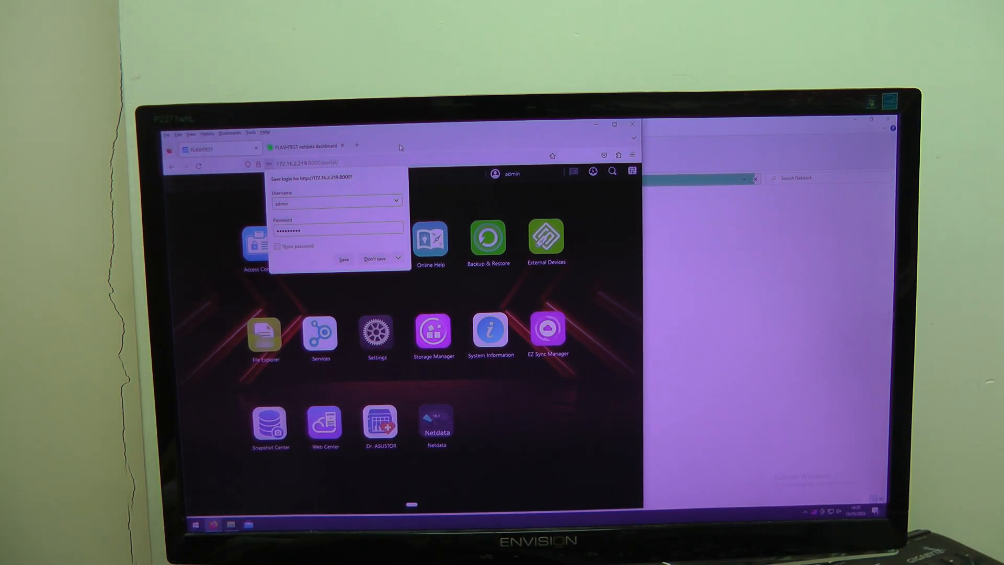
{"action": "mouse_move", "coordinate": [230, 314]}
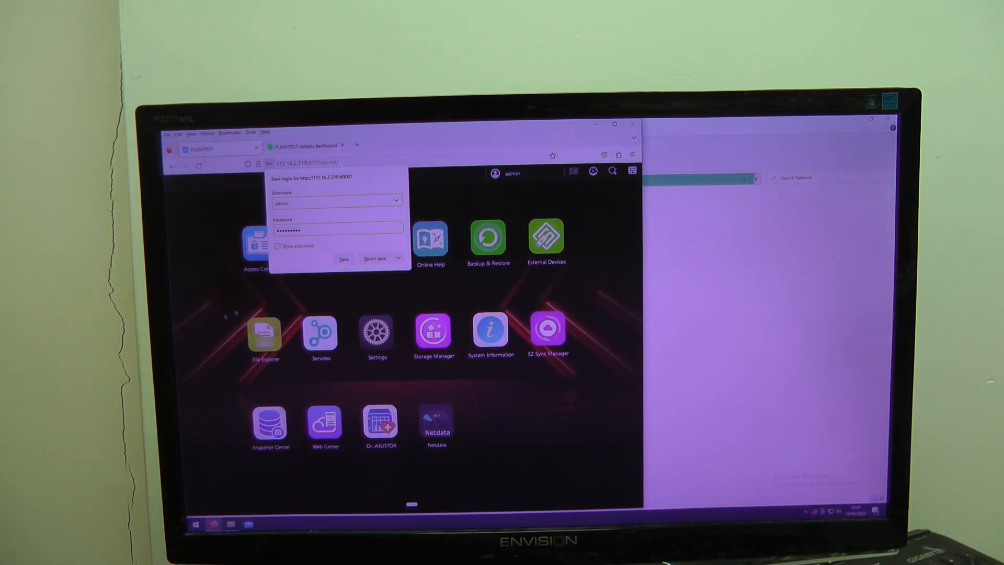
- In Storage Manager, view the drive list and Volume 1's RAID sync status, then the drives again
{"action": "left_click", "coordinate": [433, 331]}
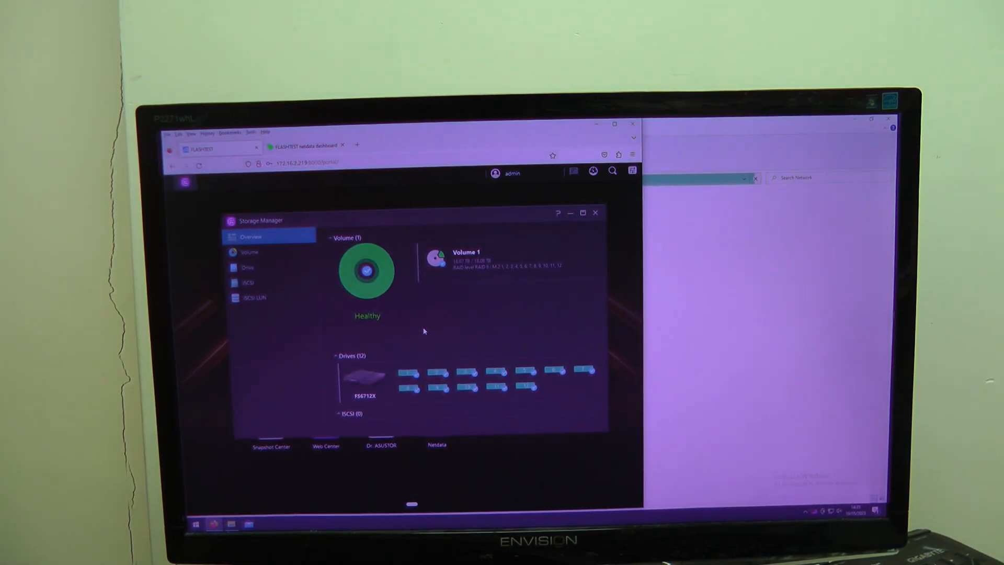
{"action": "left_click", "coordinate": [249, 266]}
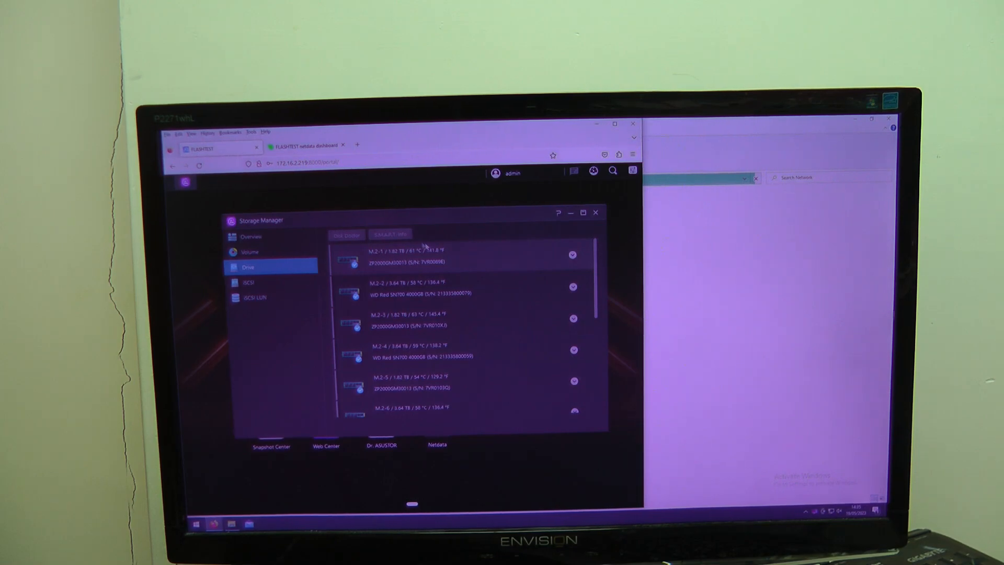
{"action": "left_click", "coordinate": [249, 251]}
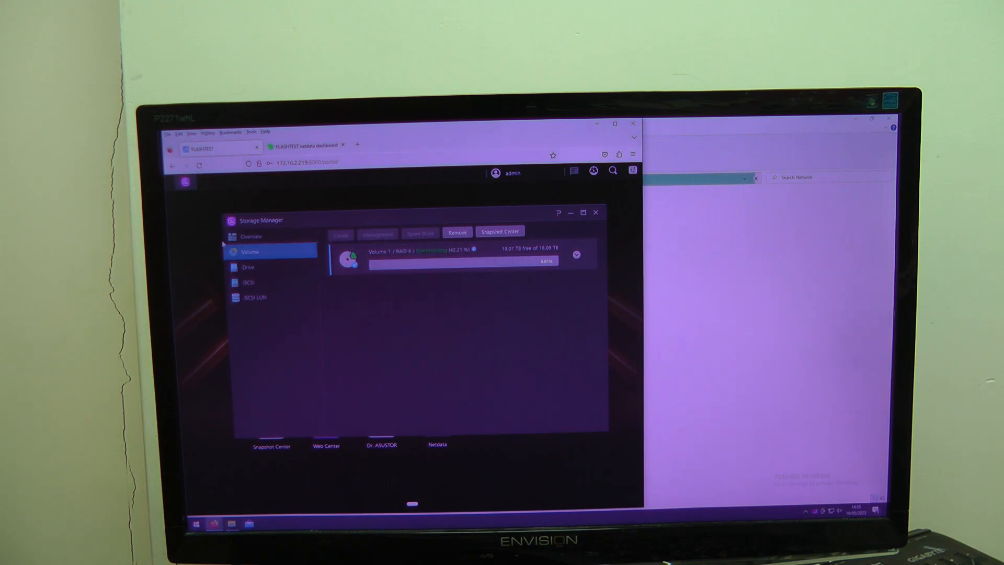
{"action": "left_click", "coordinate": [249, 266]}
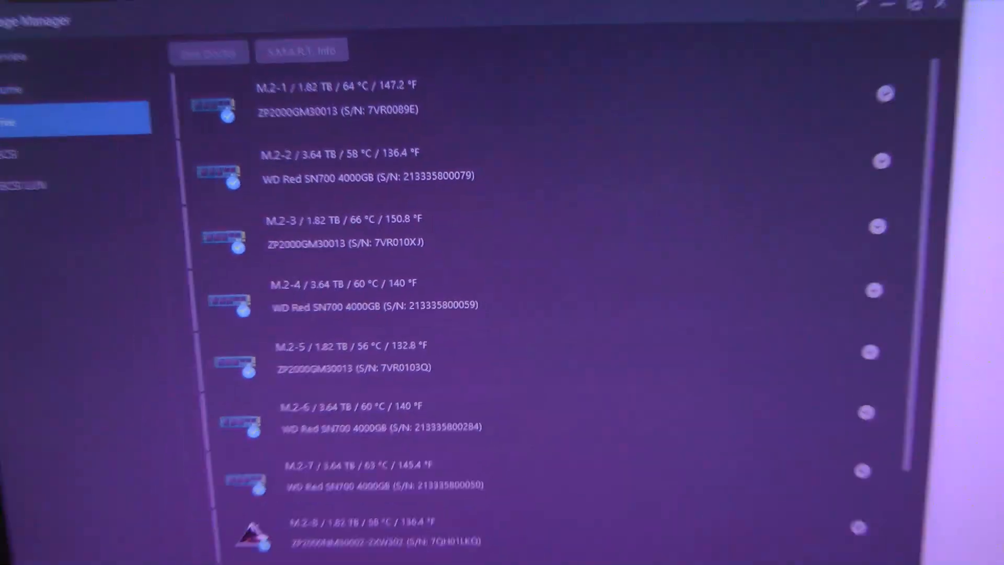
- Scroll the drive list through M.2-8 to M.2-12 to read all twelve SSD temperatures
{"action": "scroll", "scroll_direction": "down", "scroll_amount": 3}
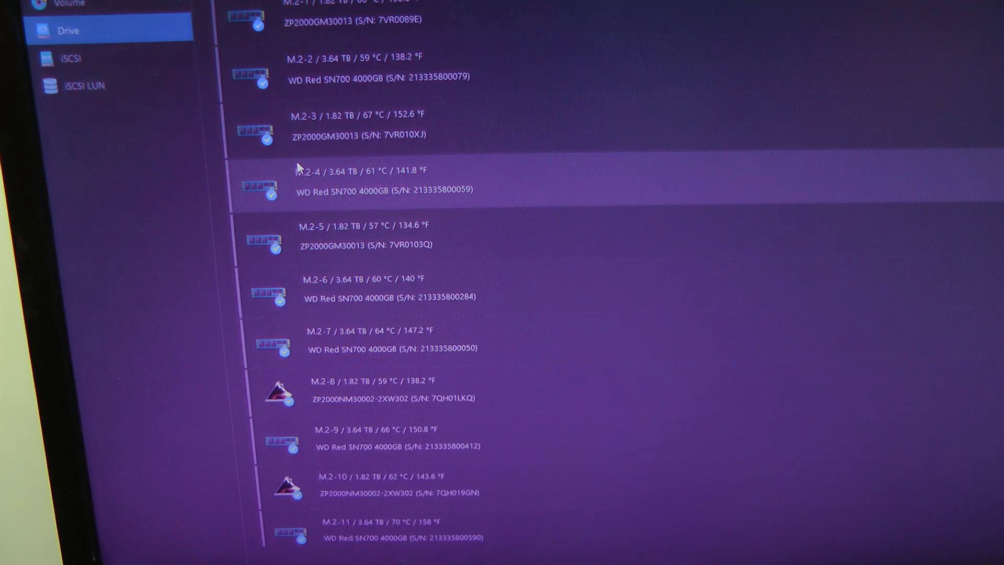
{"action": "scroll", "scroll_direction": "down", "scroll_amount": 3}
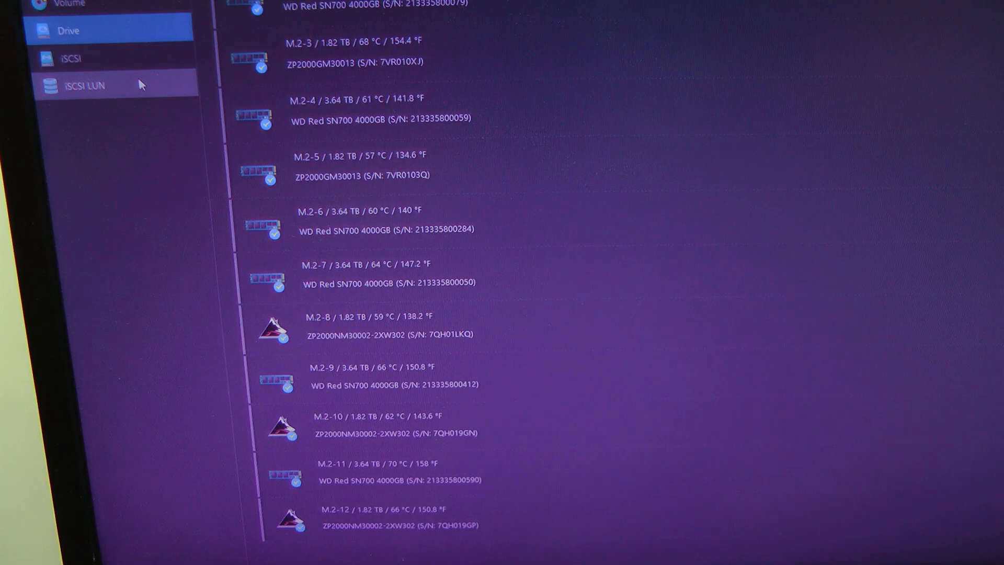
{"action": "mouse_move", "coordinate": [135, 88]}
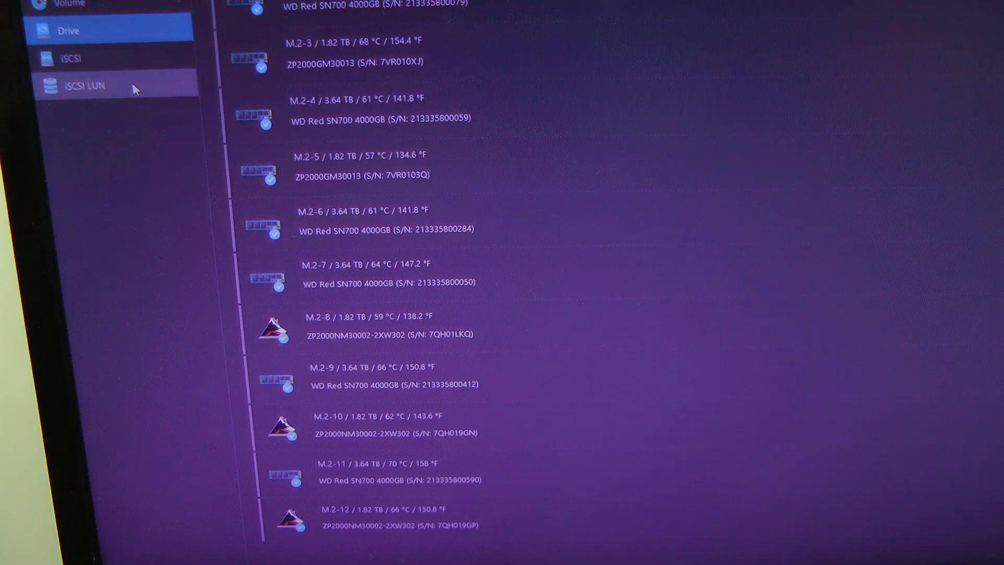
{"action": "mouse_move", "coordinate": [130, 93]}
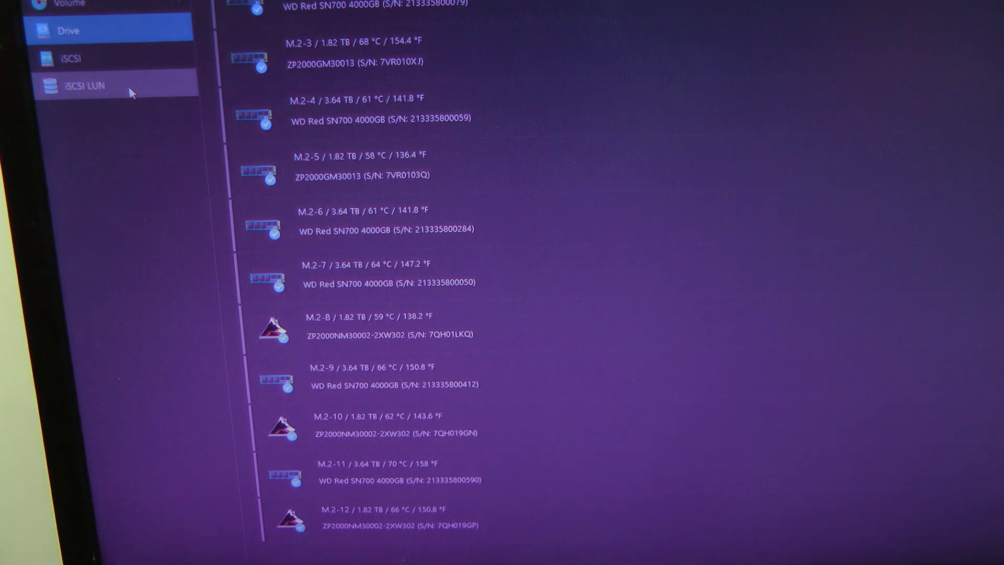
{"action": "scroll", "scroll_direction": "up", "scroll_amount": 3}
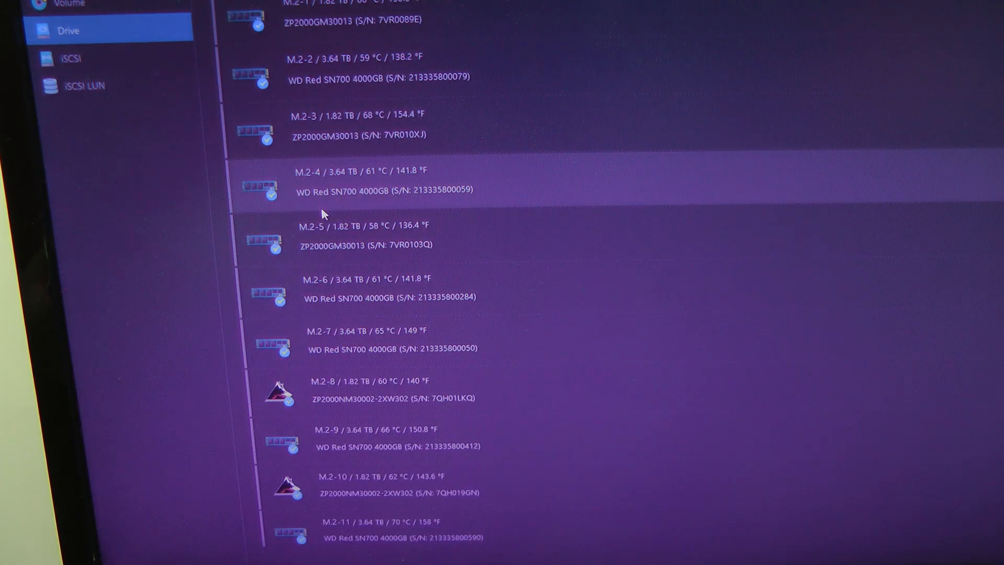